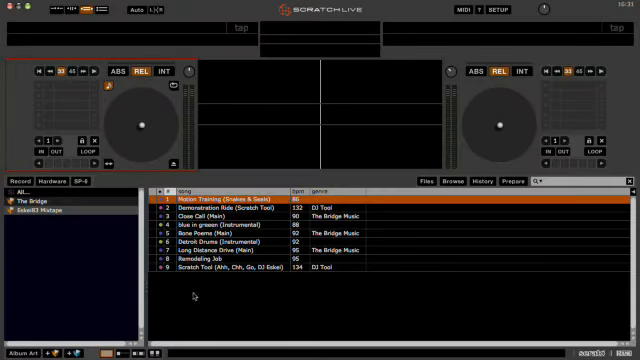
Load library tracks onto decks 1 and 2 and record the mix.
click(20, 180)
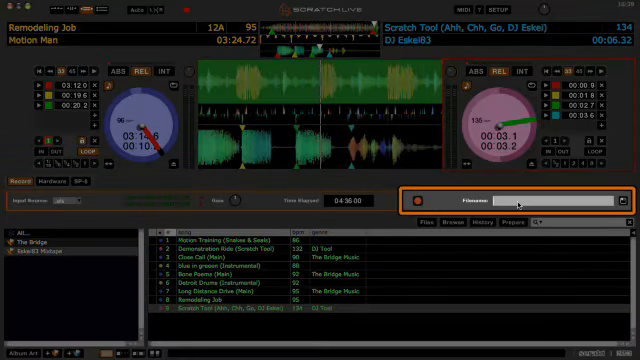
Name the recording 'my mixtape', save it, and confirm quitting Serato.
text(my mixtape)
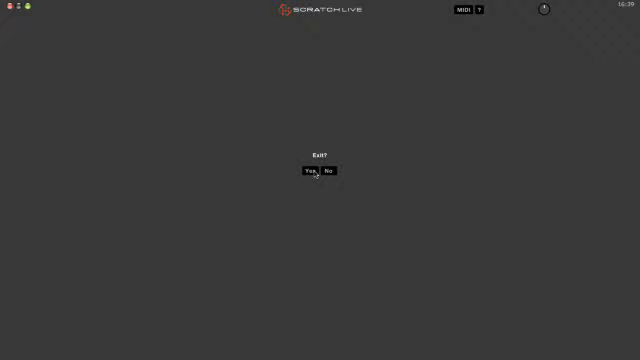
click(312, 170)
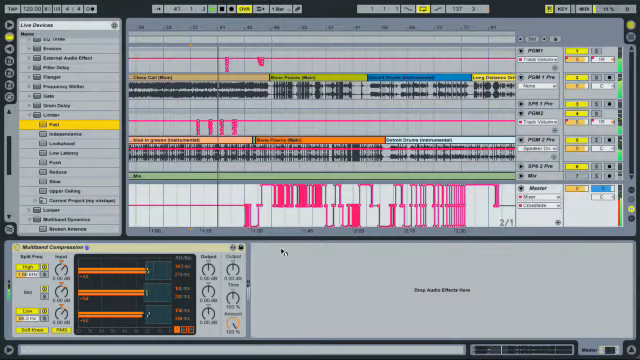
Reach the File menu in Ableton Live with the mix set's clips and automation loaded.
click(28, 8)
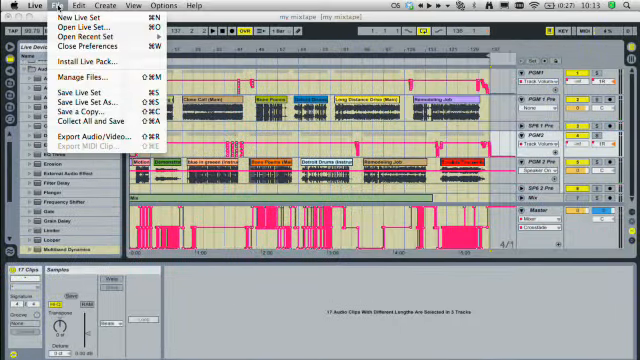